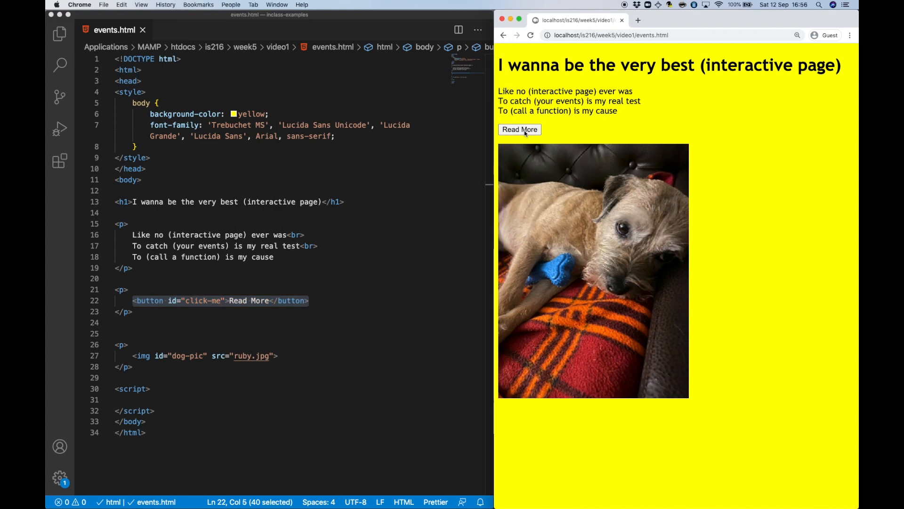
- Place a space after id="click-me" in the Read More button's opening tag
{"action": "left_click", "coordinate": [314, 301]}
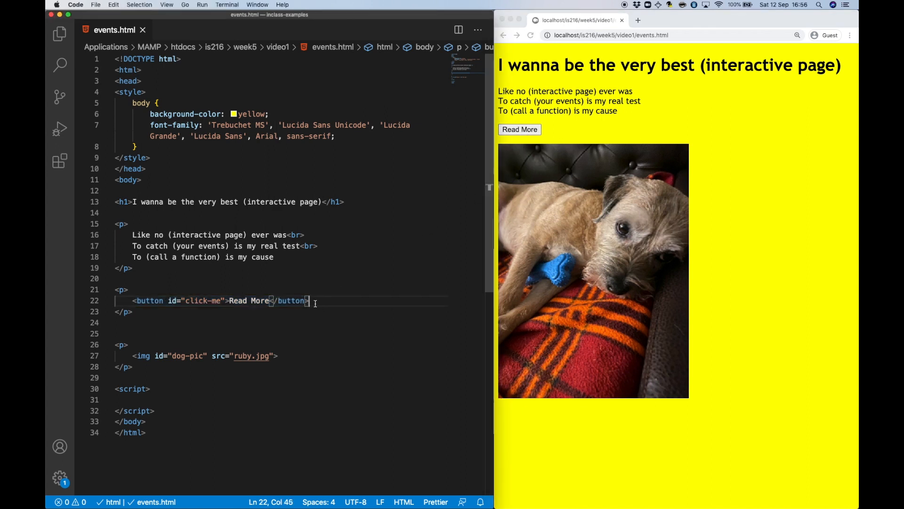
{"action": "scroll", "scroll_direction": "down", "scroll_amount": 3}
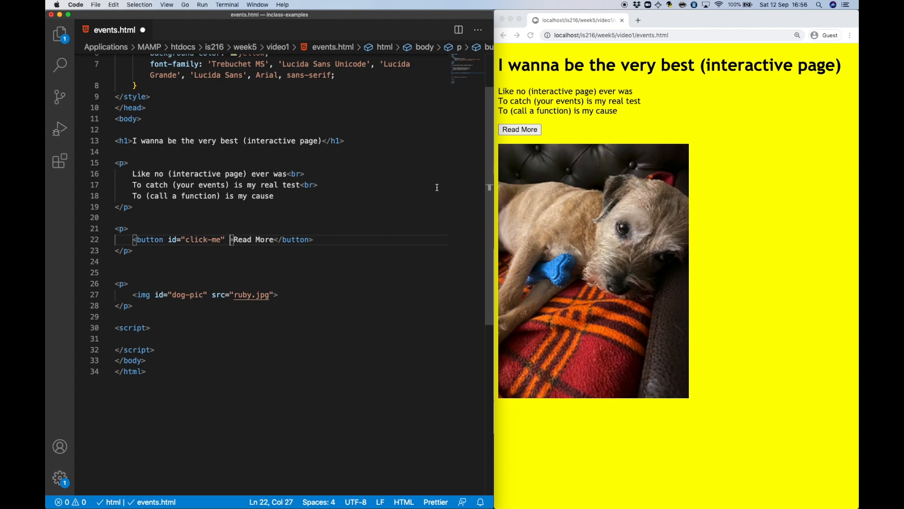
- Give the Read More button onclick="gotClicked()", replacing the XXX placeholder
{"action": "type", "text": "onclick"}
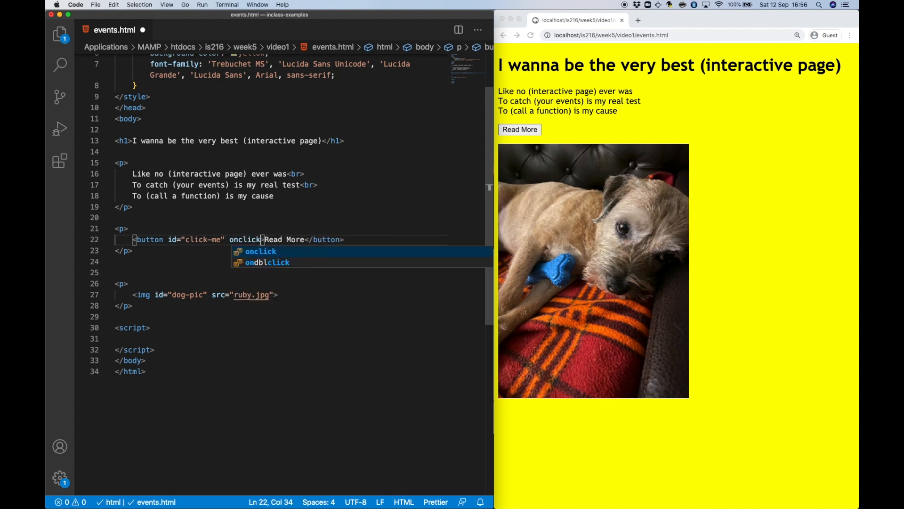
{"action": "type", "text": "=\"XXX\""}
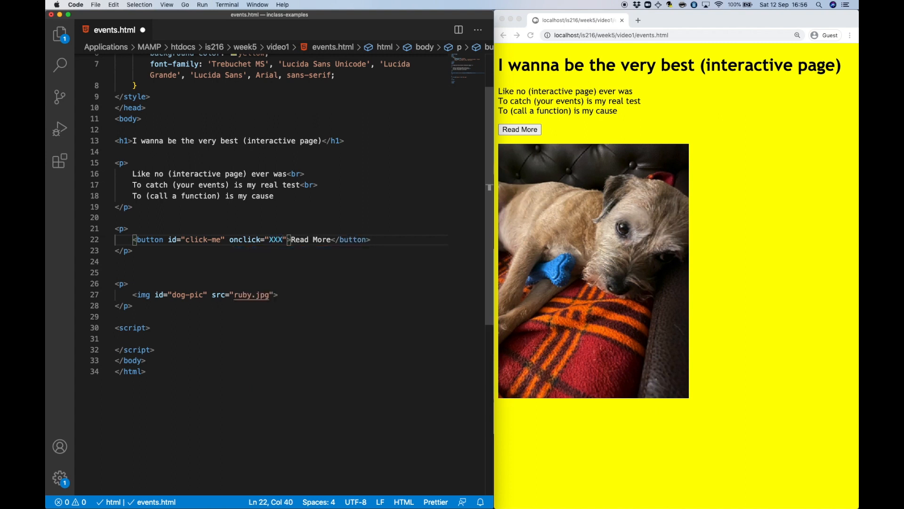
{"action": "double_click", "coordinate": [276, 240]}
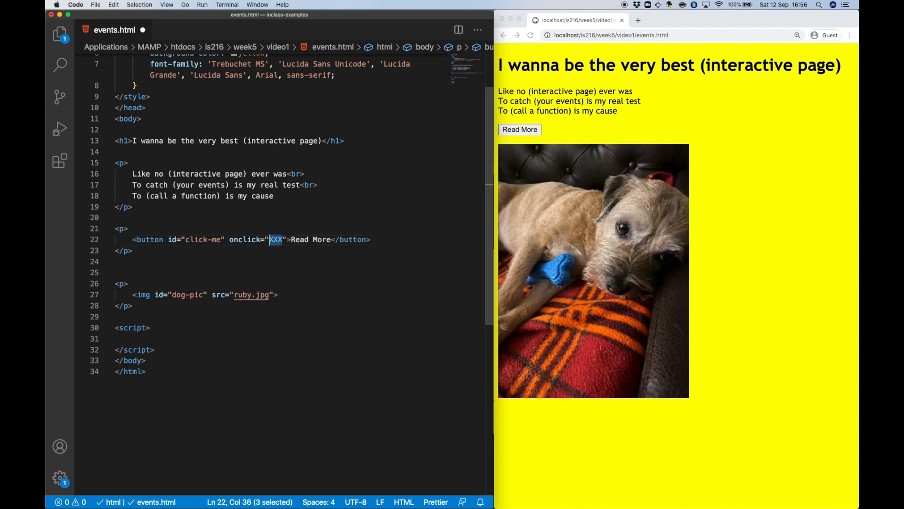
{"action": "type", "text": "got"}
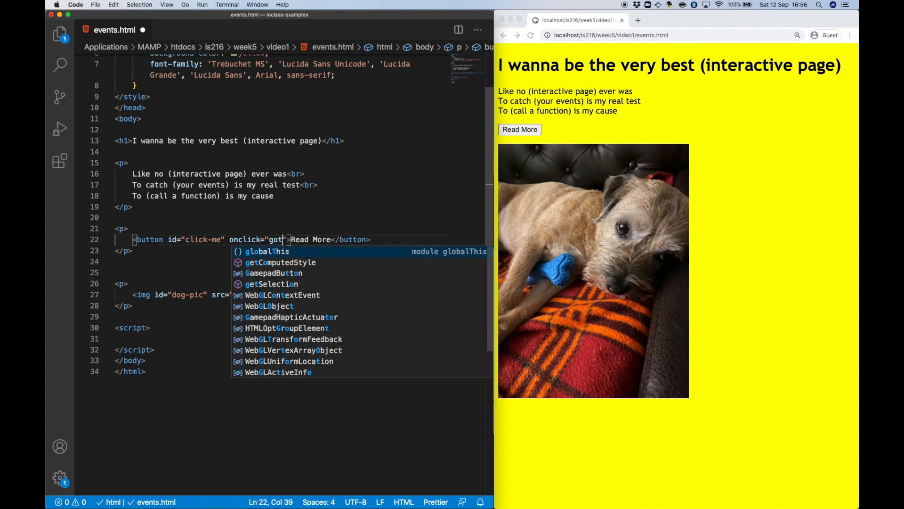
{"action": "type", "text": "Clicked("}
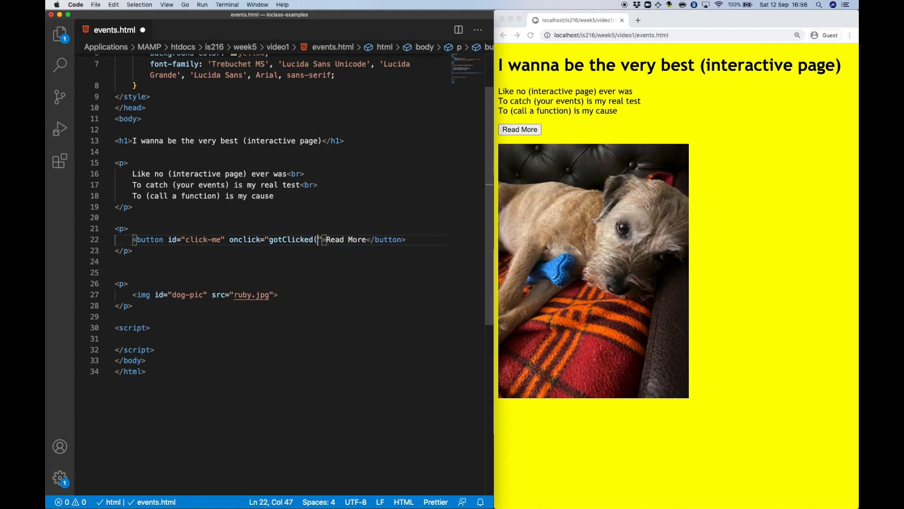
{"action": "type", "text": ")"}
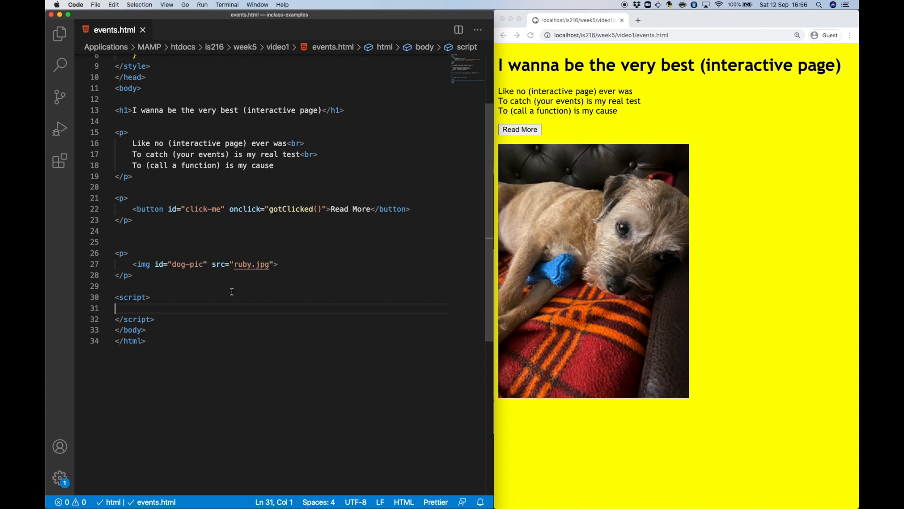
- Write gotClicked() setting click-me's innerHTML to 'I think that would be overdoing it'
{"action": "type", "text": "function"}
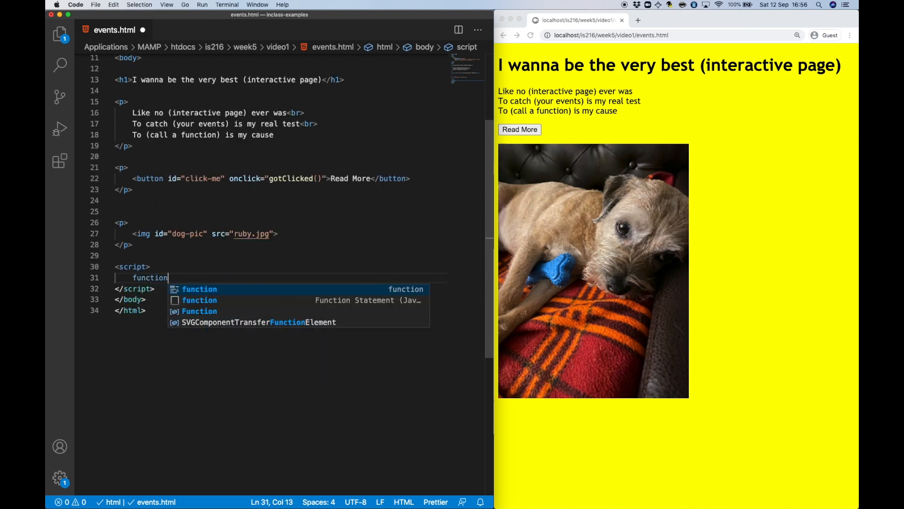
{"action": "type", "text": "gotClicked() {}"}
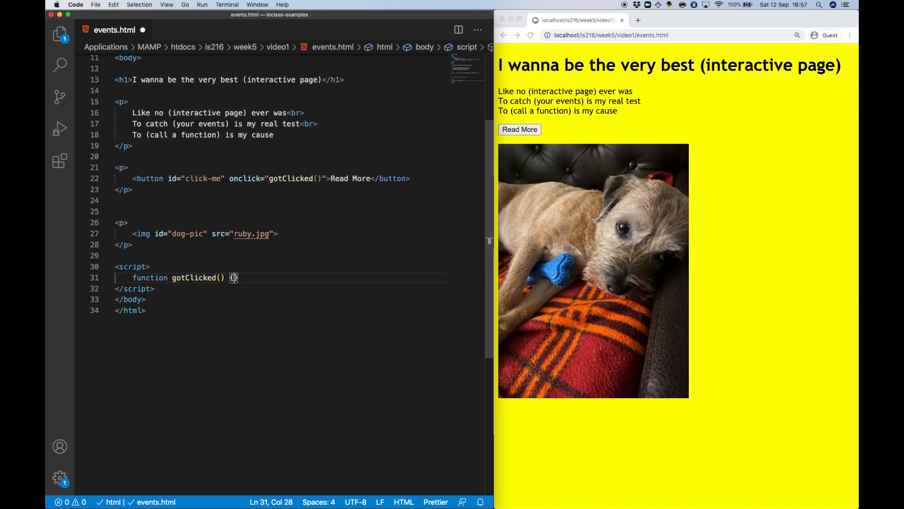
{"action": "type", "text": "document.getElementById"}
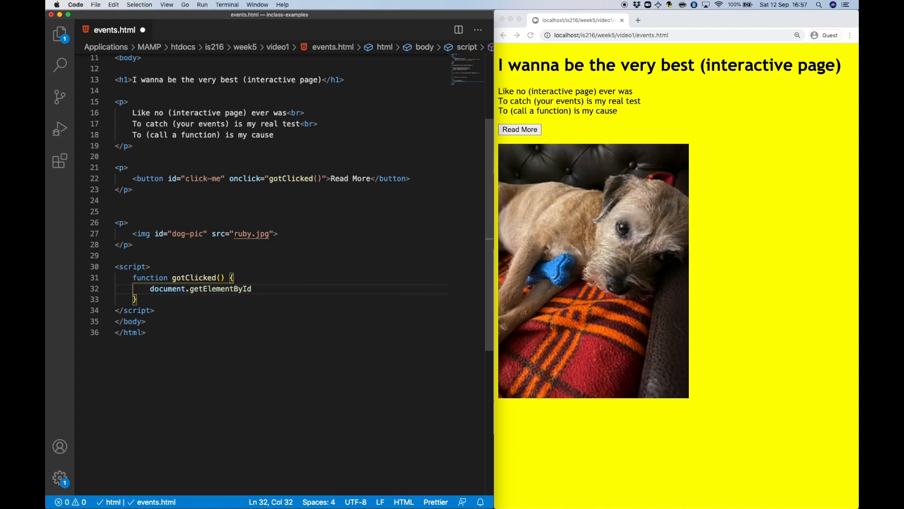
{"action": "type", "text": "('click-me')"}
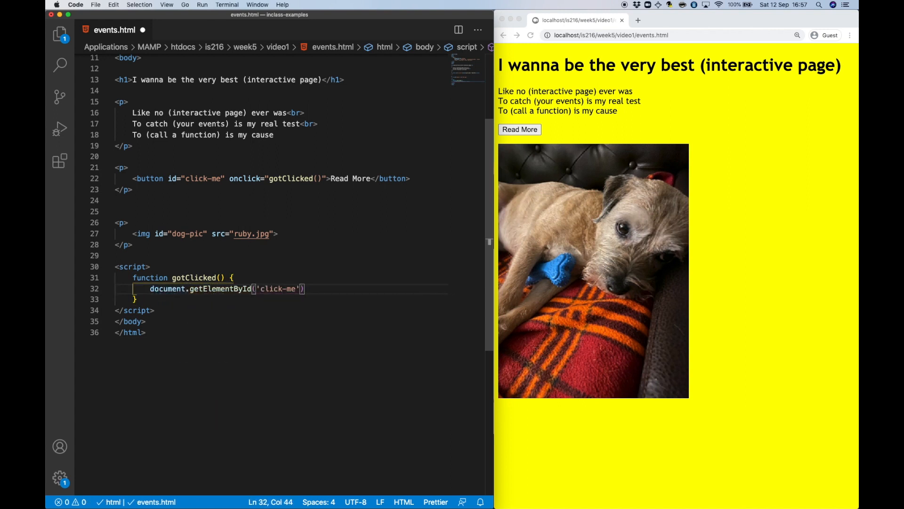
{"action": "type", "text": ".innerHTML = 'I think that would be"}
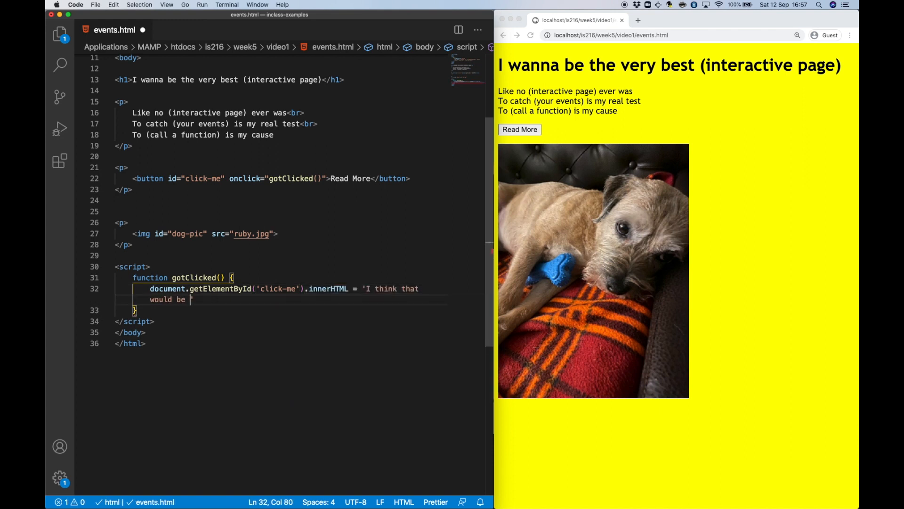
{"action": "type", "text": "overdoing it';"}
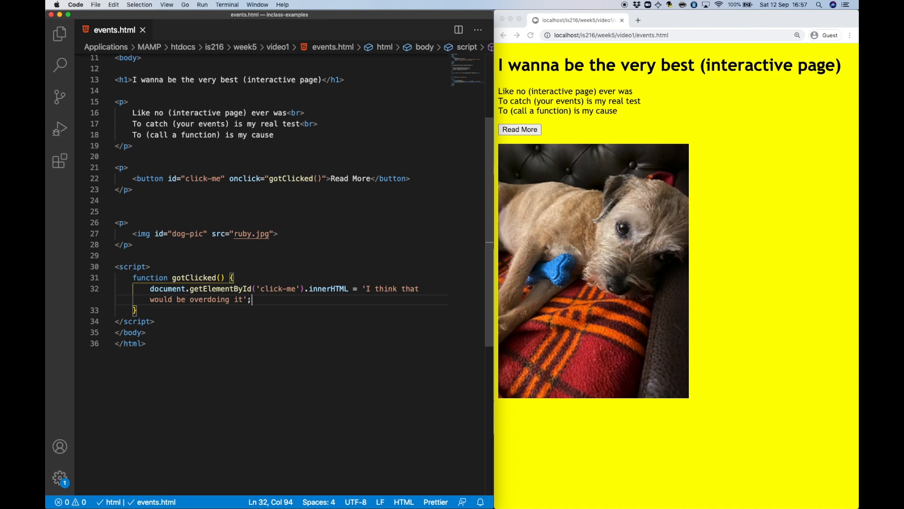
{"action": "mouse_move", "coordinate": [762, 297]}
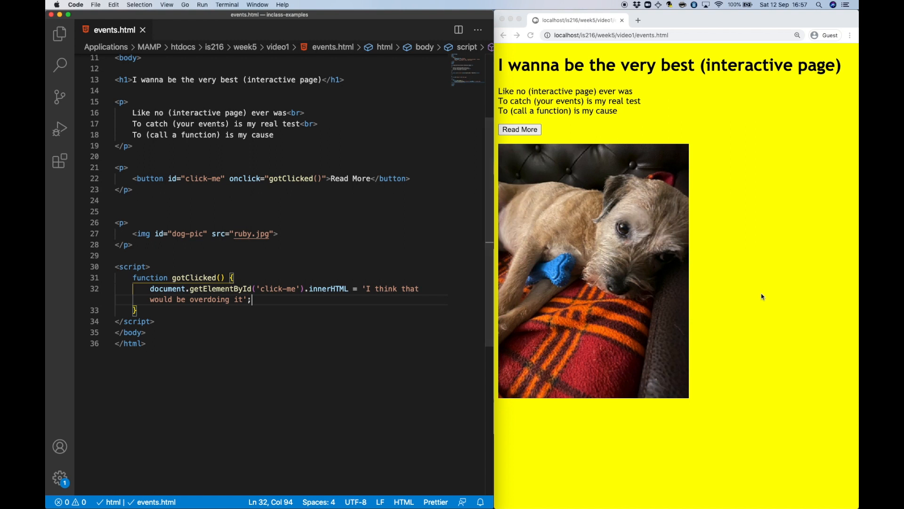
- Insert blank lines at the top of gotClicked(), above the innerHTML statement
{"action": "left_click", "coordinate": [520, 129]}
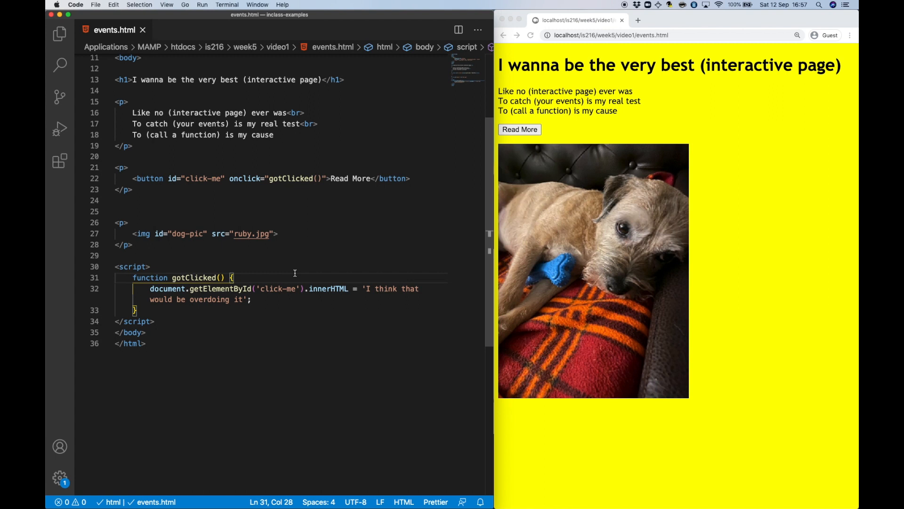
{"action": "key", "text": "Enter"}
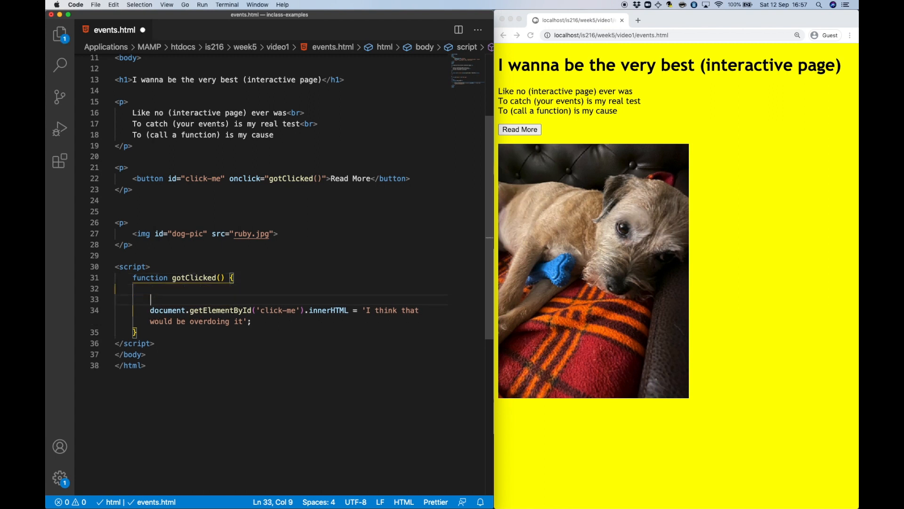
- Add console.log(event) to gotClicked and trigger it with the Read More button
{"action": "type", "text": "console.log(event);"}
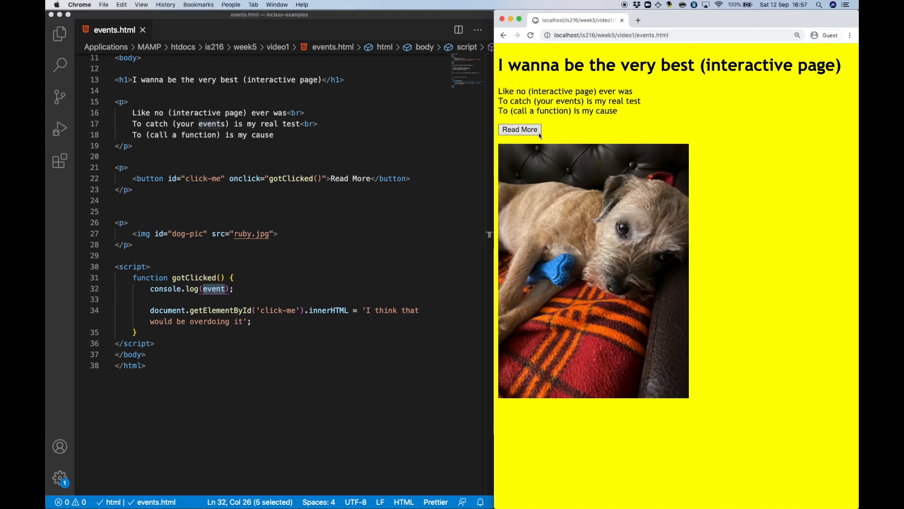
{"action": "left_click", "coordinate": [519, 129]}
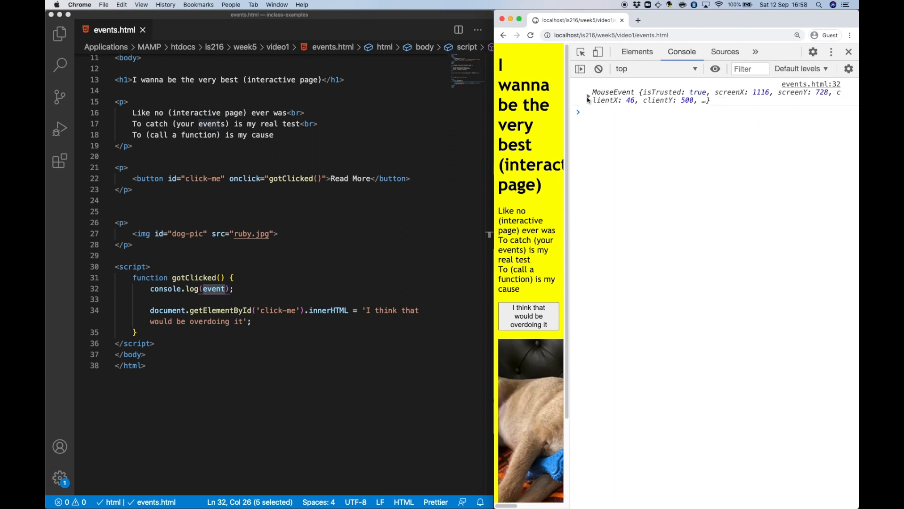
{"action": "left_click", "coordinate": [187, 263]}
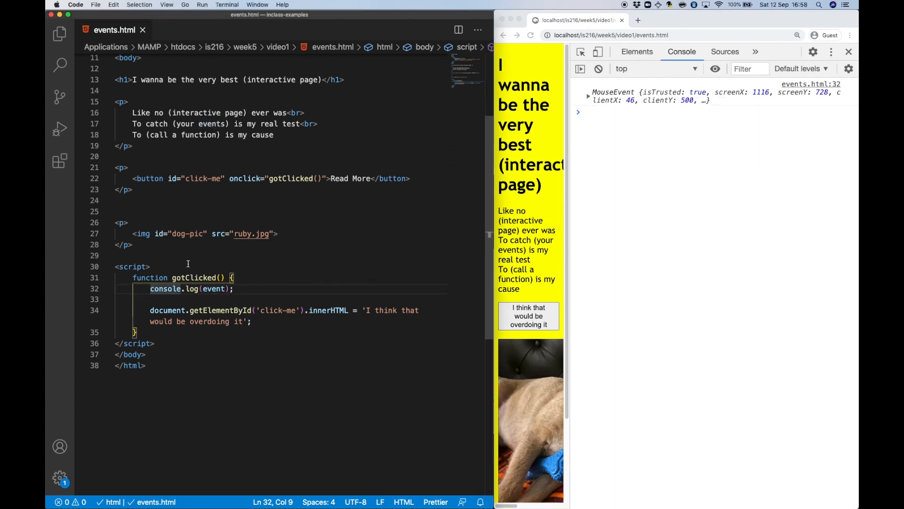
- Add console.log(event.screenX) and click the button again, printing 1088
{"action": "type", "text": "console.log(event"}
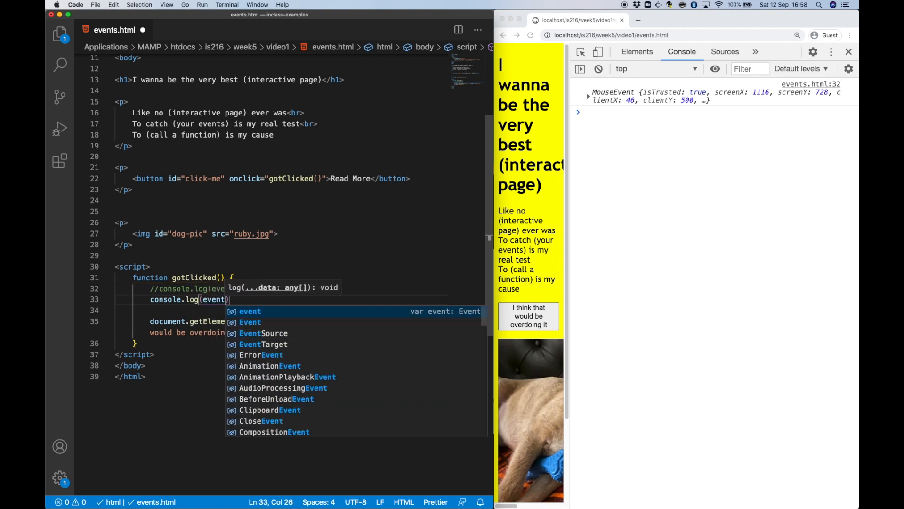
{"action": "type", "text": ".screenX);"}
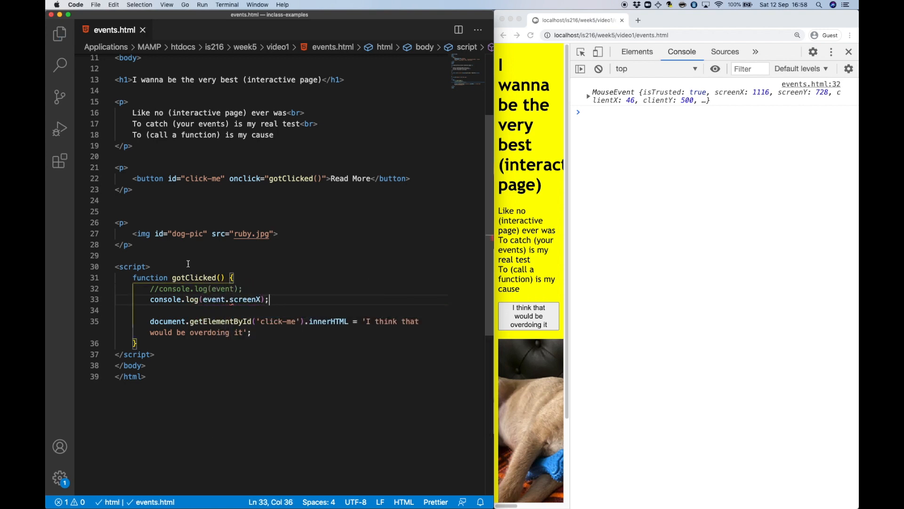
{"action": "left_click", "coordinate": [528, 315]}
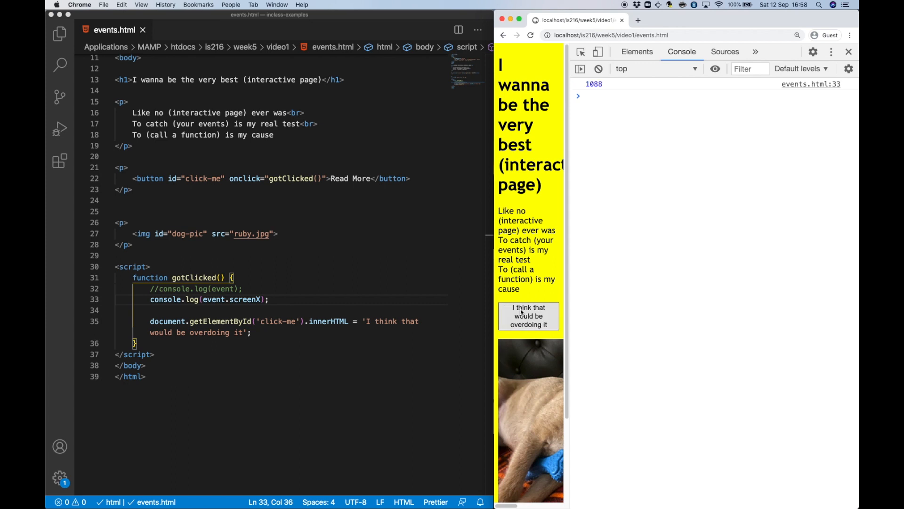
{"action": "left_click", "coordinate": [528, 316]}
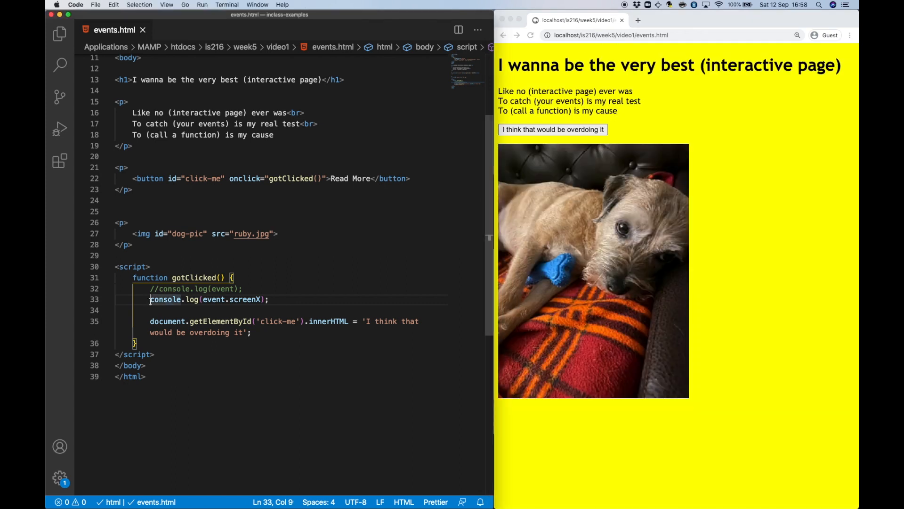
- Comment out the screenX log and add a space after the dog-pic img's src attribute
{"action": "type", "text": "//"}
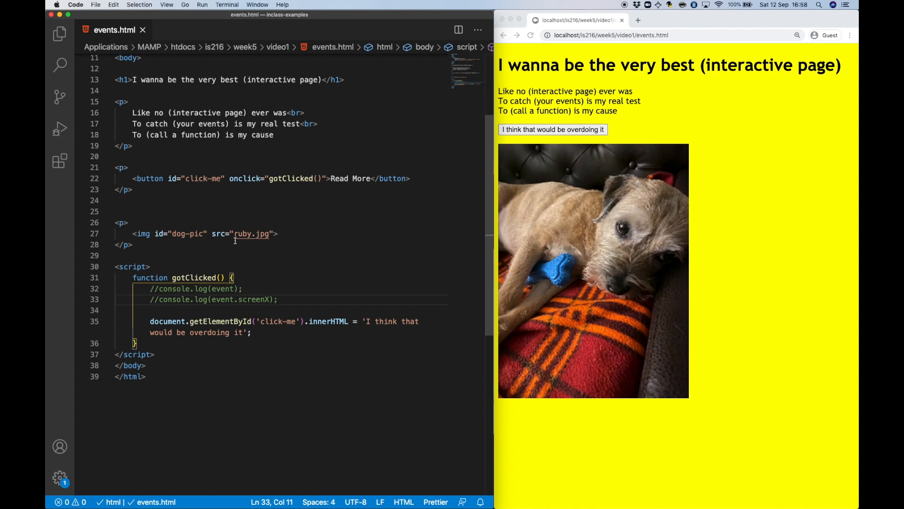
{"action": "left_click", "coordinate": [276, 233]}
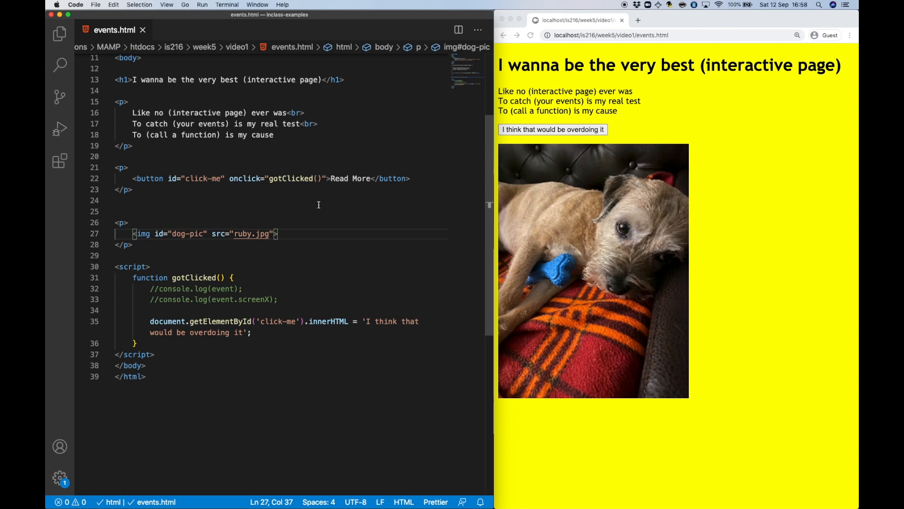
{"action": "type", "text": "\" \""}
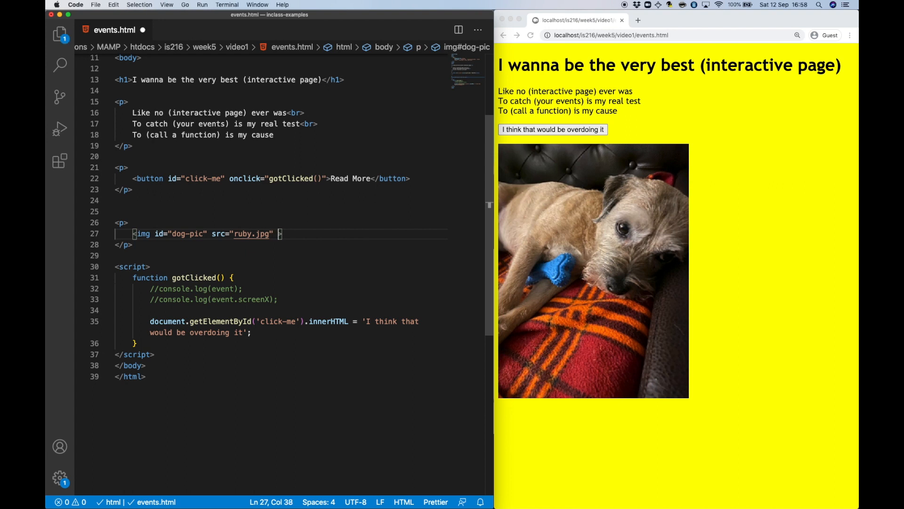
- Give the dog picture onmouseover="switchCat()" and onmouseout="switchDog()" attributes
{"action": "type", "text": "onmouseover"}
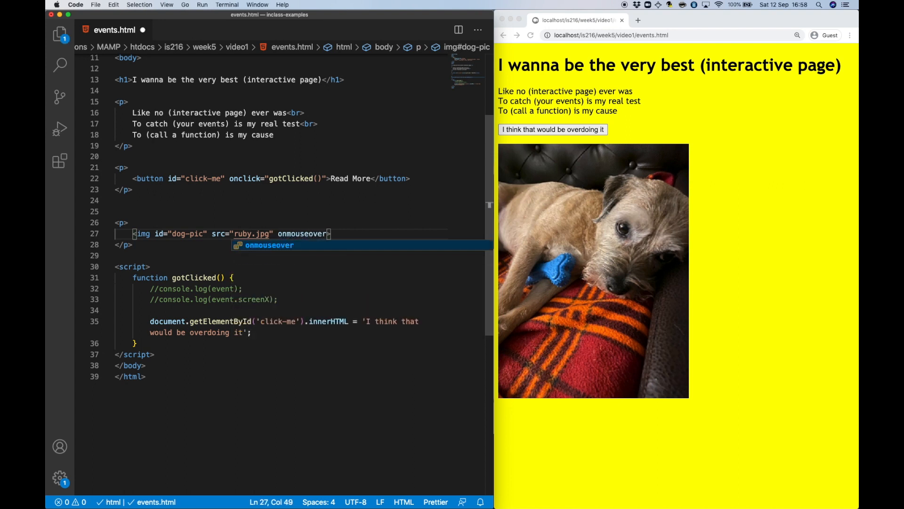
{"action": "type", "text": "=\"switchCat()\""}
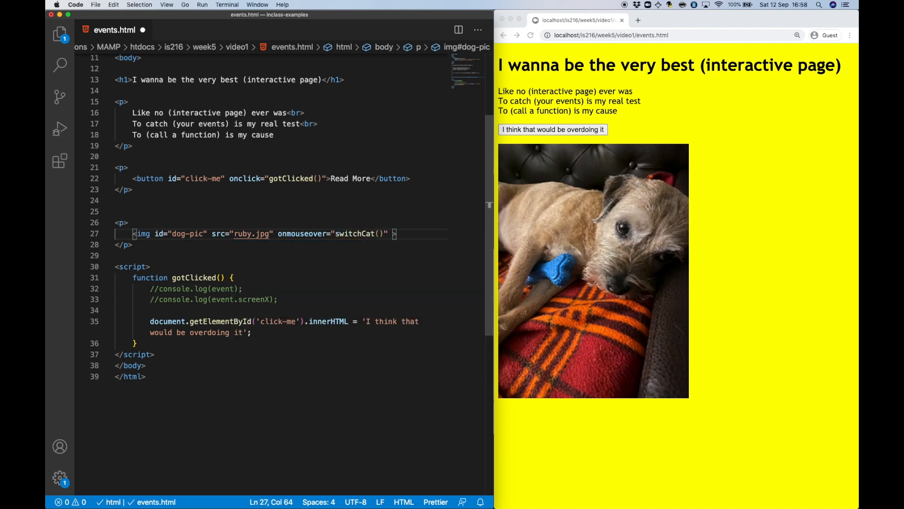
{"action": "type", "text": "onmouseout=\""}
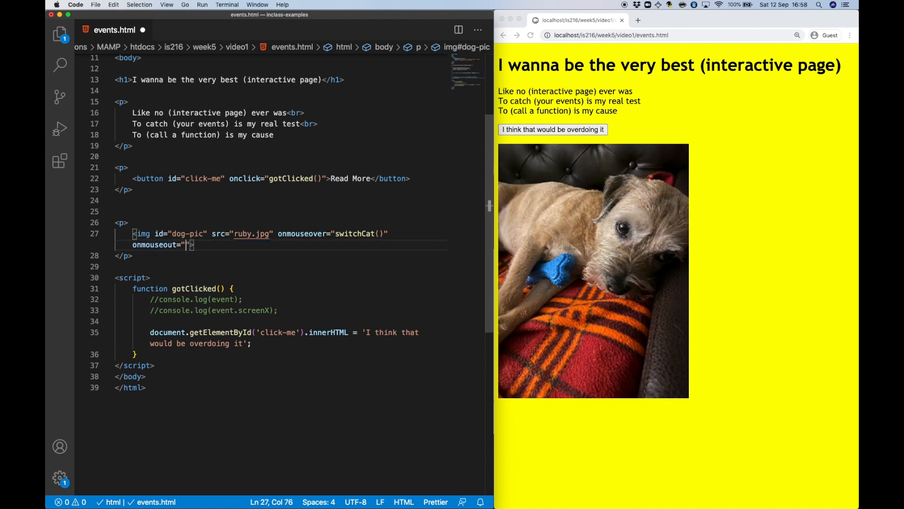
{"action": "type", "text": "switchDog()"}
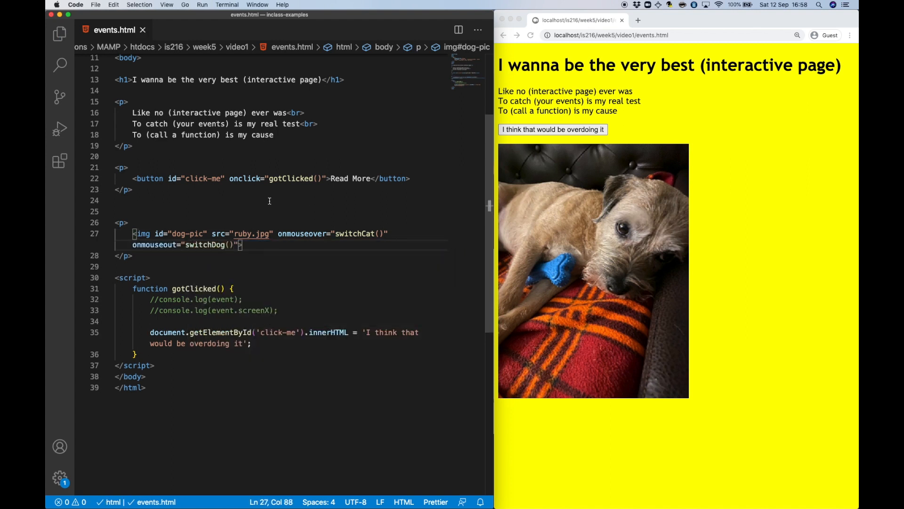
{"action": "type", "text": "functi"}
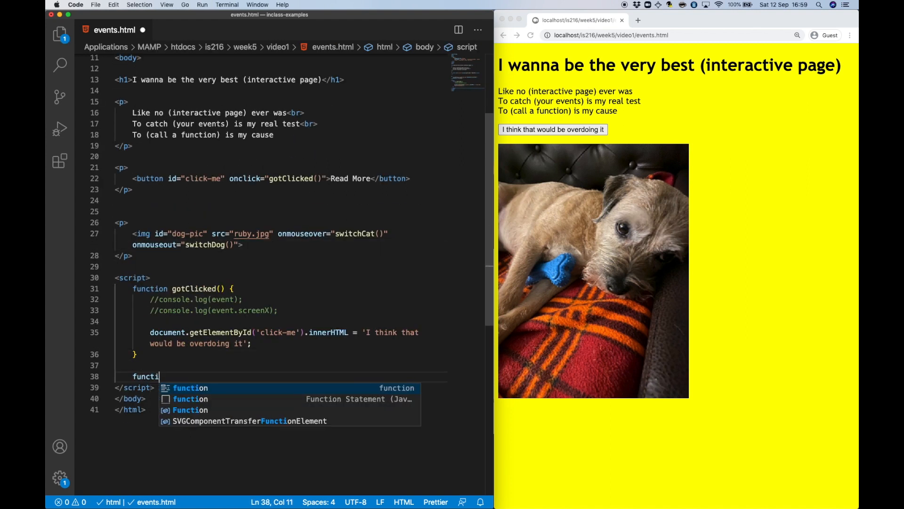
- Define switchCat() setting dog-pic's src to 'winter.jpg' and an empty switchDog()
{"action": "type", "text": "on switchCat() {}"}
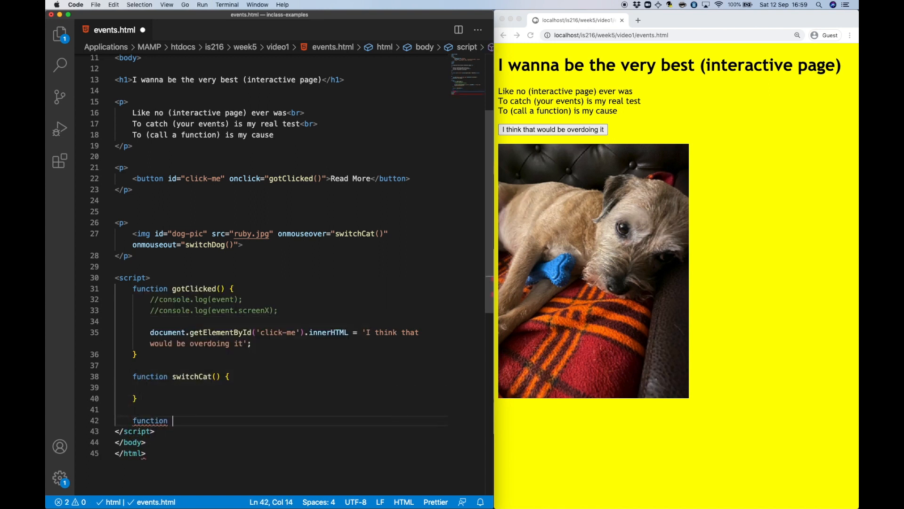
{"action": "type", "text": "switchDog() {"}
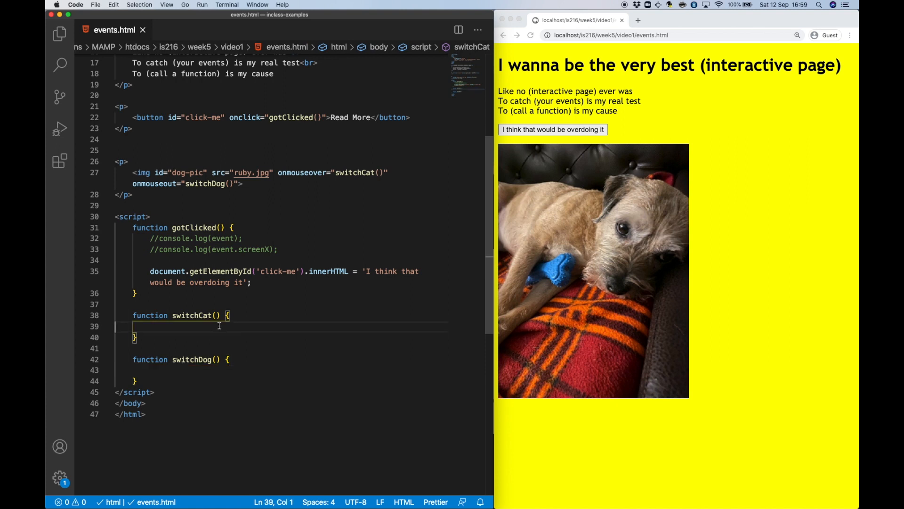
{"action": "type", "text": "document.getElementById('dog-pic').src ="}
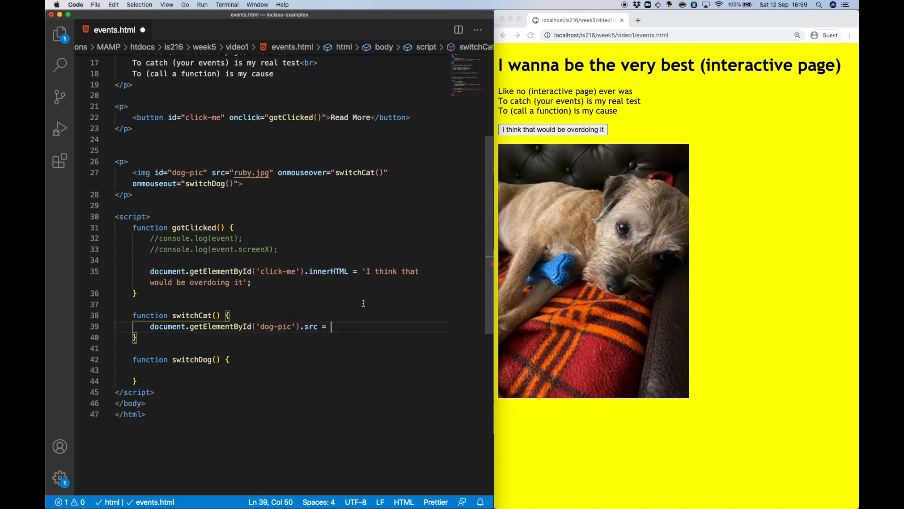
{"action": "type", "text": "'winter.jpg';"}
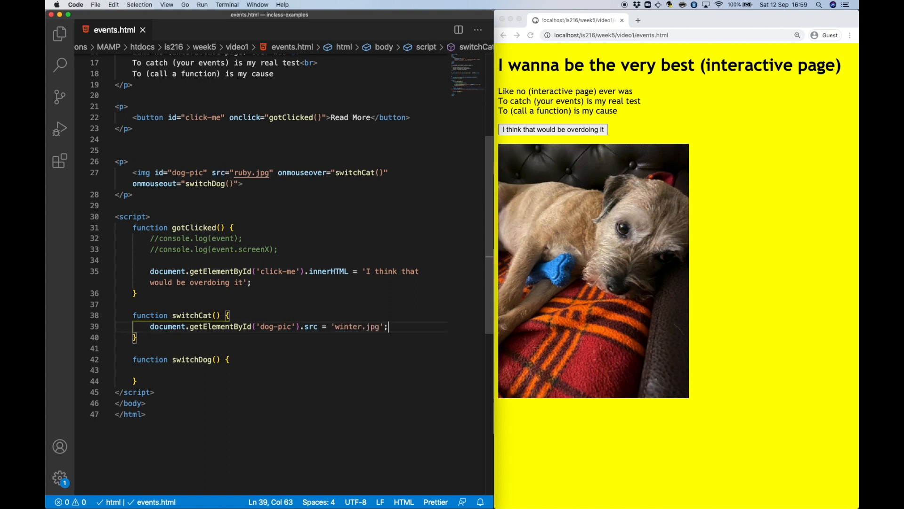
{"action": "left_click", "coordinate": [177, 370]}
{"action": "type", "text": "document.getElementById('dog-pic').src = 'ruby.jpg';"}
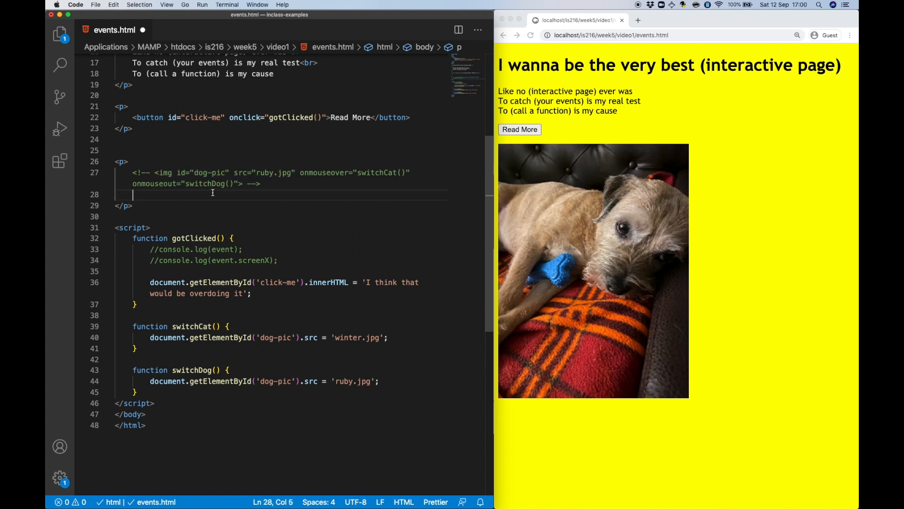
- Add a plain dog-pic img and grab it in script as var dogImg
{"action": "type", "text": "<img id=\"dog-pic\" src=\"ruby.jpg\">"}
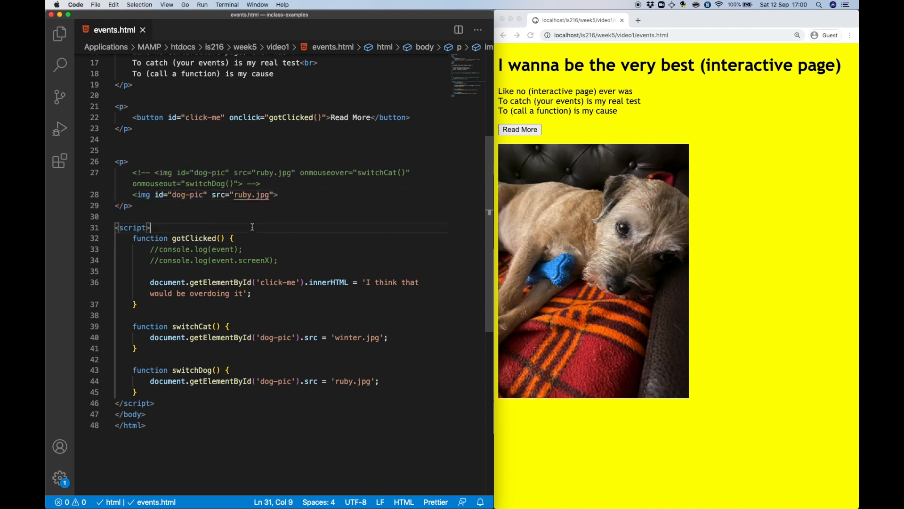
{"action": "type", "text": "var"}
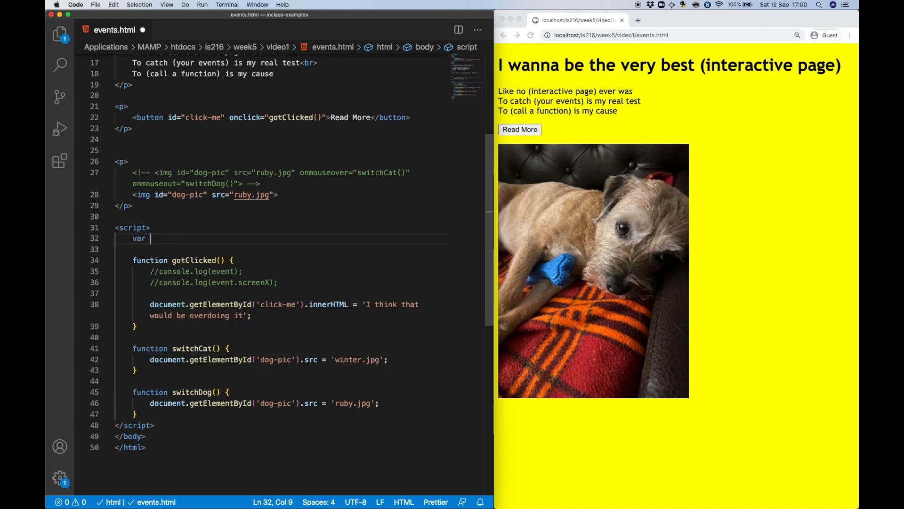
{"action": "type", "text": "dogImg = document.getElementById('dog-pic');"}
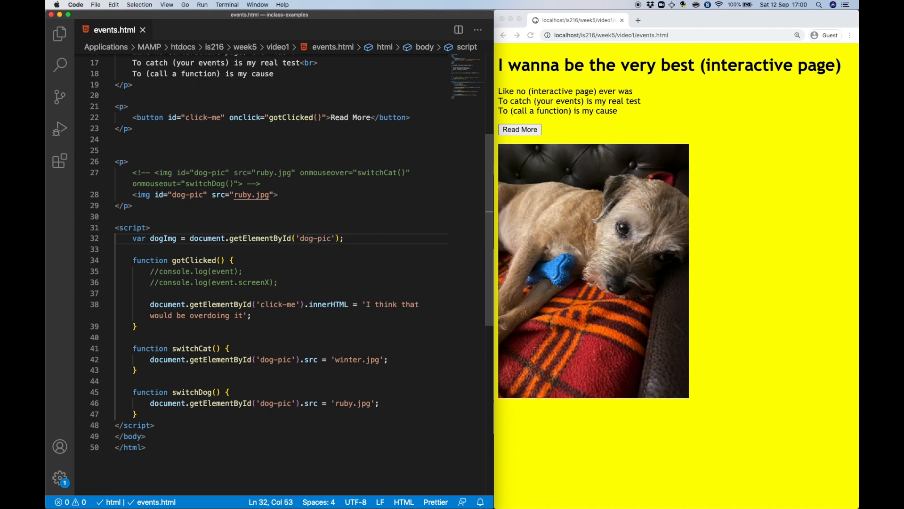
{"action": "type", "text": "dogImg."}
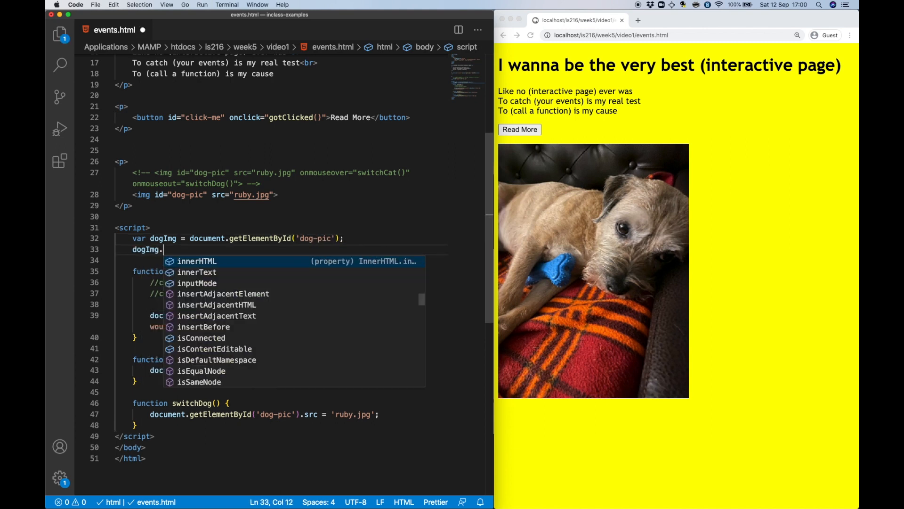
- Attach dogImg listeners: 'mouseover' → switchCat and 'mouseout' → switchDog via addEventListener
{"action": "type", "text": "addEventListener("}
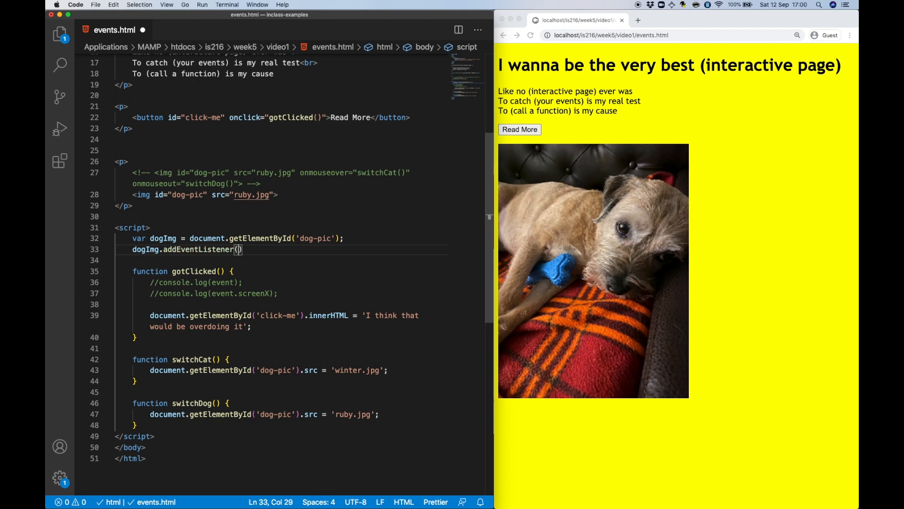
{"action": "type", "text": "'mouseover'"}
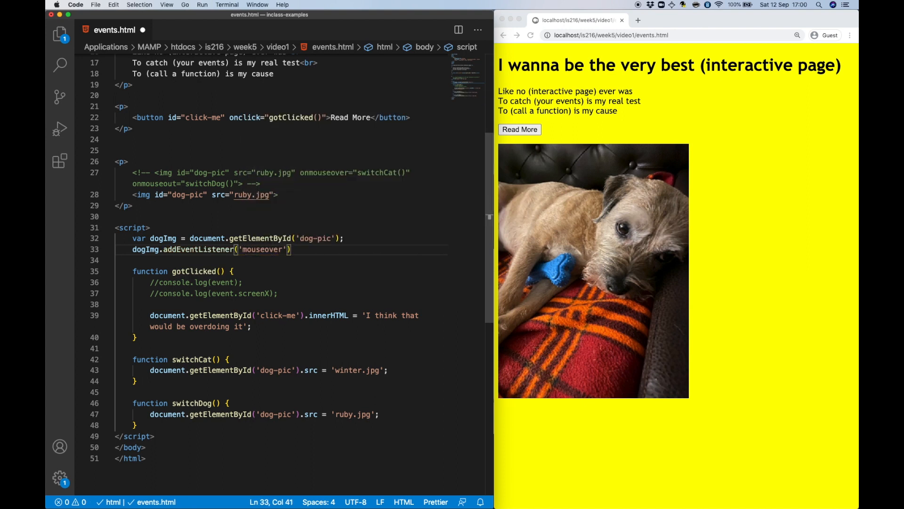
{"action": "type", "text": ", switc"}
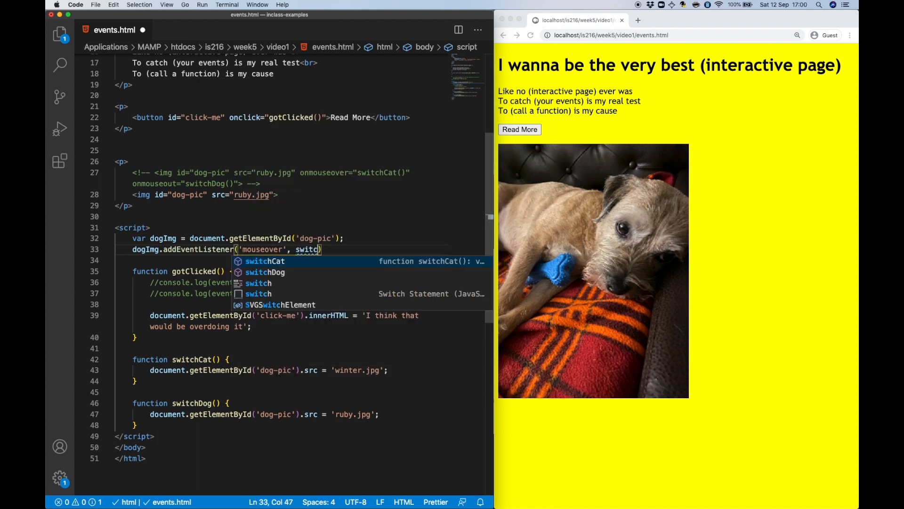
{"action": "key", "text": "Enter"}
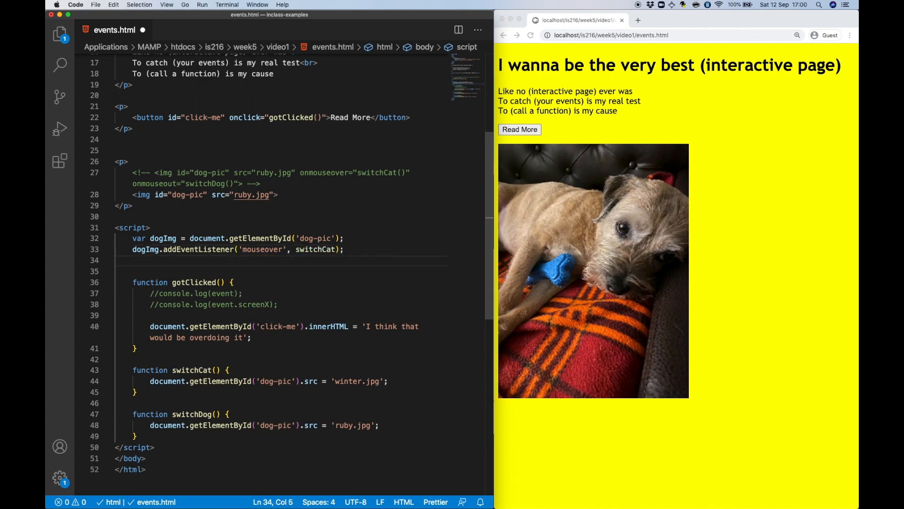
{"action": "type", "text": "dogImg.addEventListener"}
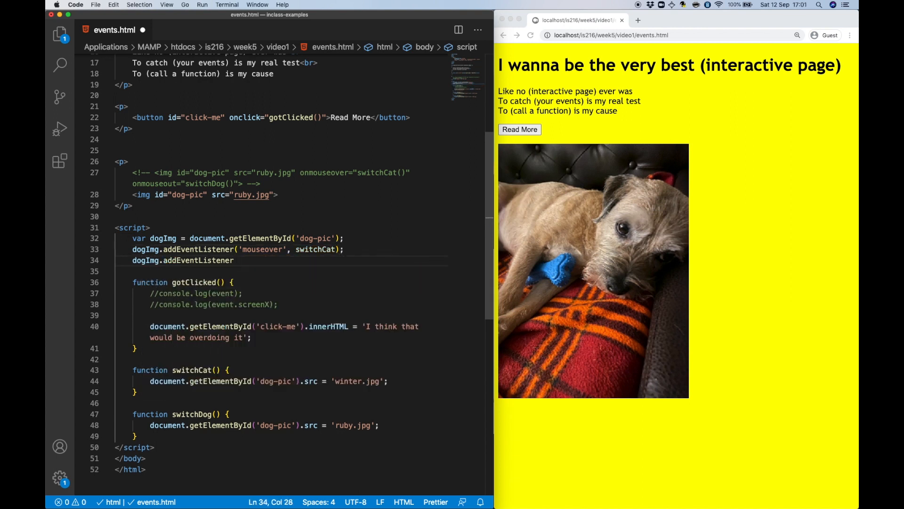
{"action": "type", "text": "('mouseout',"}
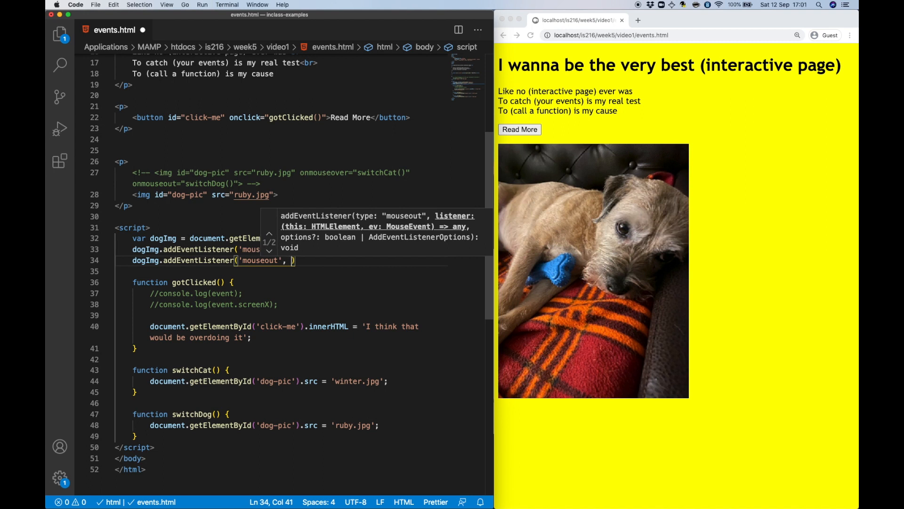
{"action": "type", "text": "switchDog);"}
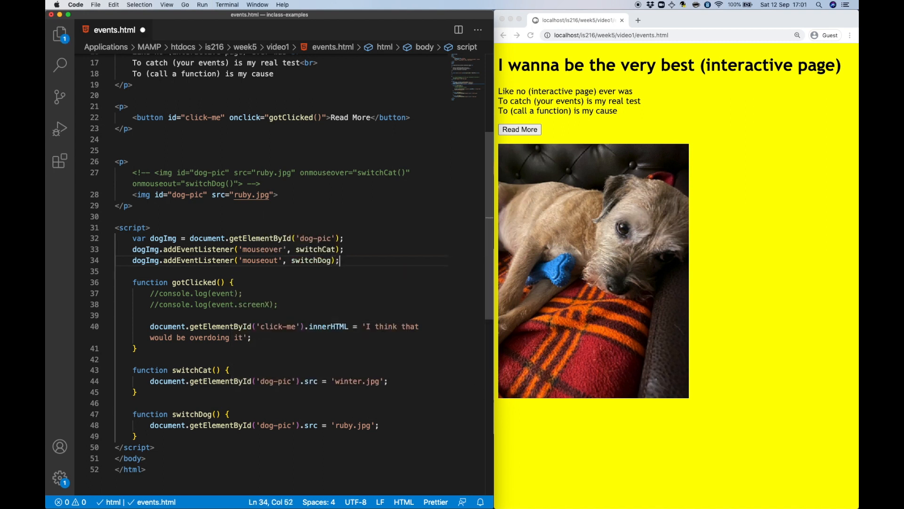
{"action": "mouse_move", "coordinate": [658, 115]}
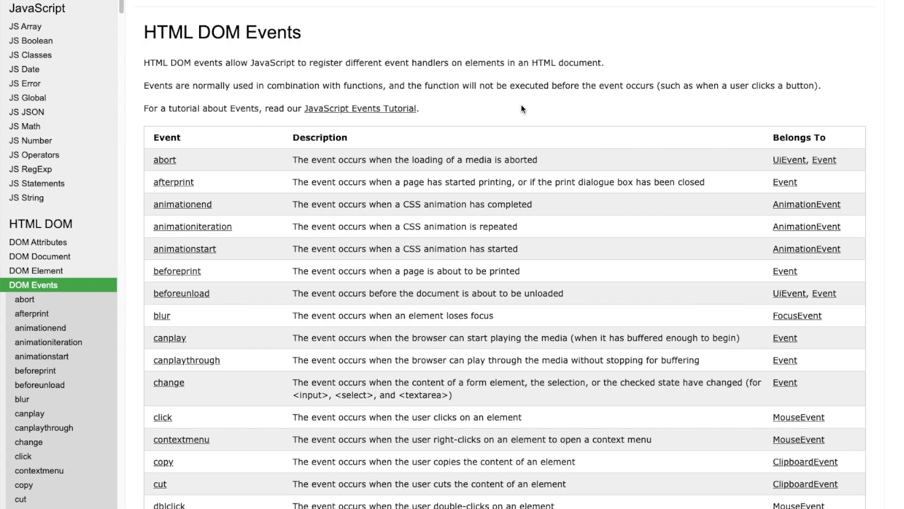
- Scroll the w3schools HTML DOM Events table down to mouseover, mouseout and the final entries
{"action": "scroll", "scroll_direction": "down", "scroll_amount": 3}
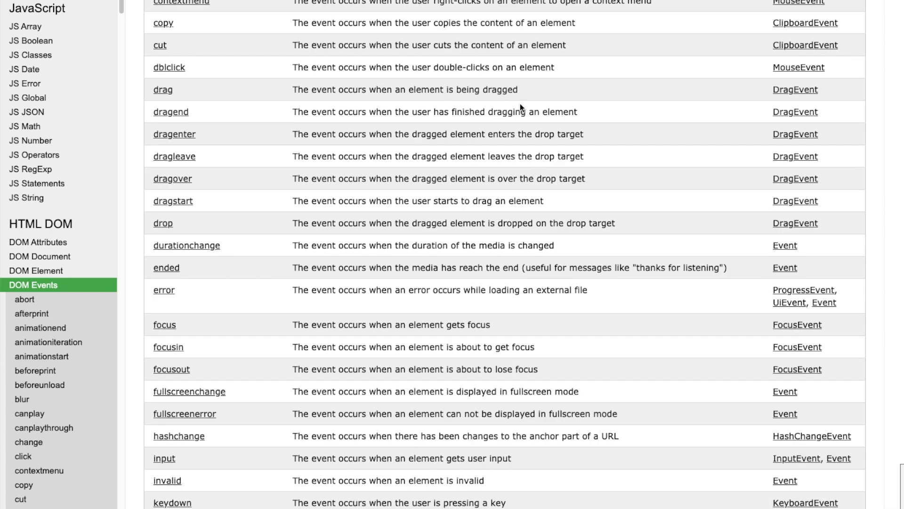
{"action": "scroll", "scroll_direction": "down", "scroll_amount": 3}
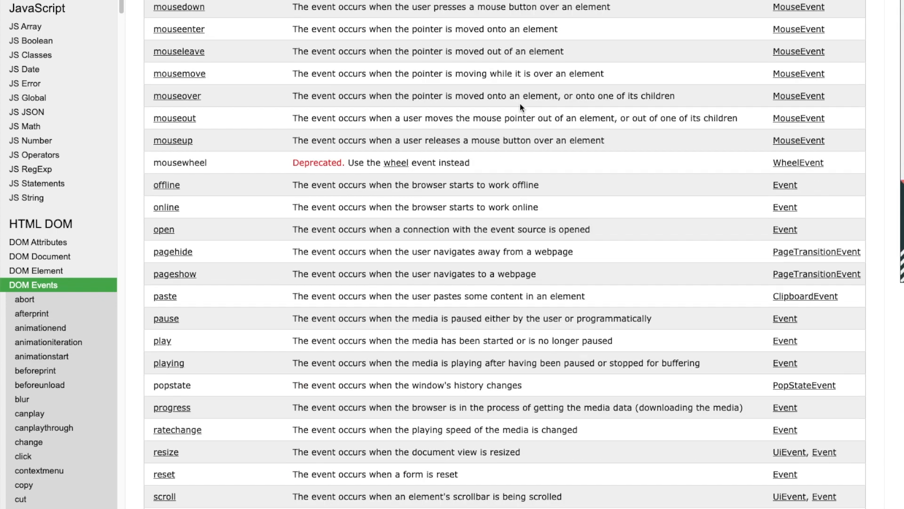
{"action": "scroll", "scroll_direction": "down", "scroll_amount": 3}
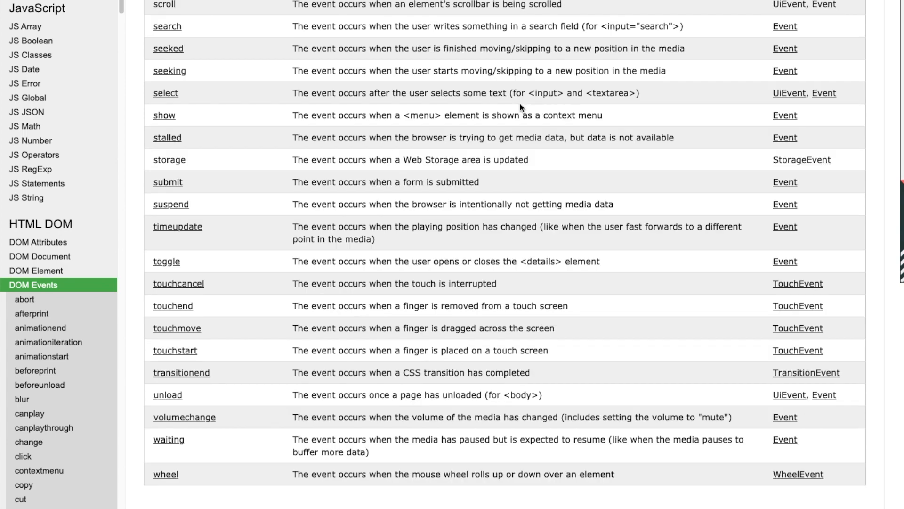